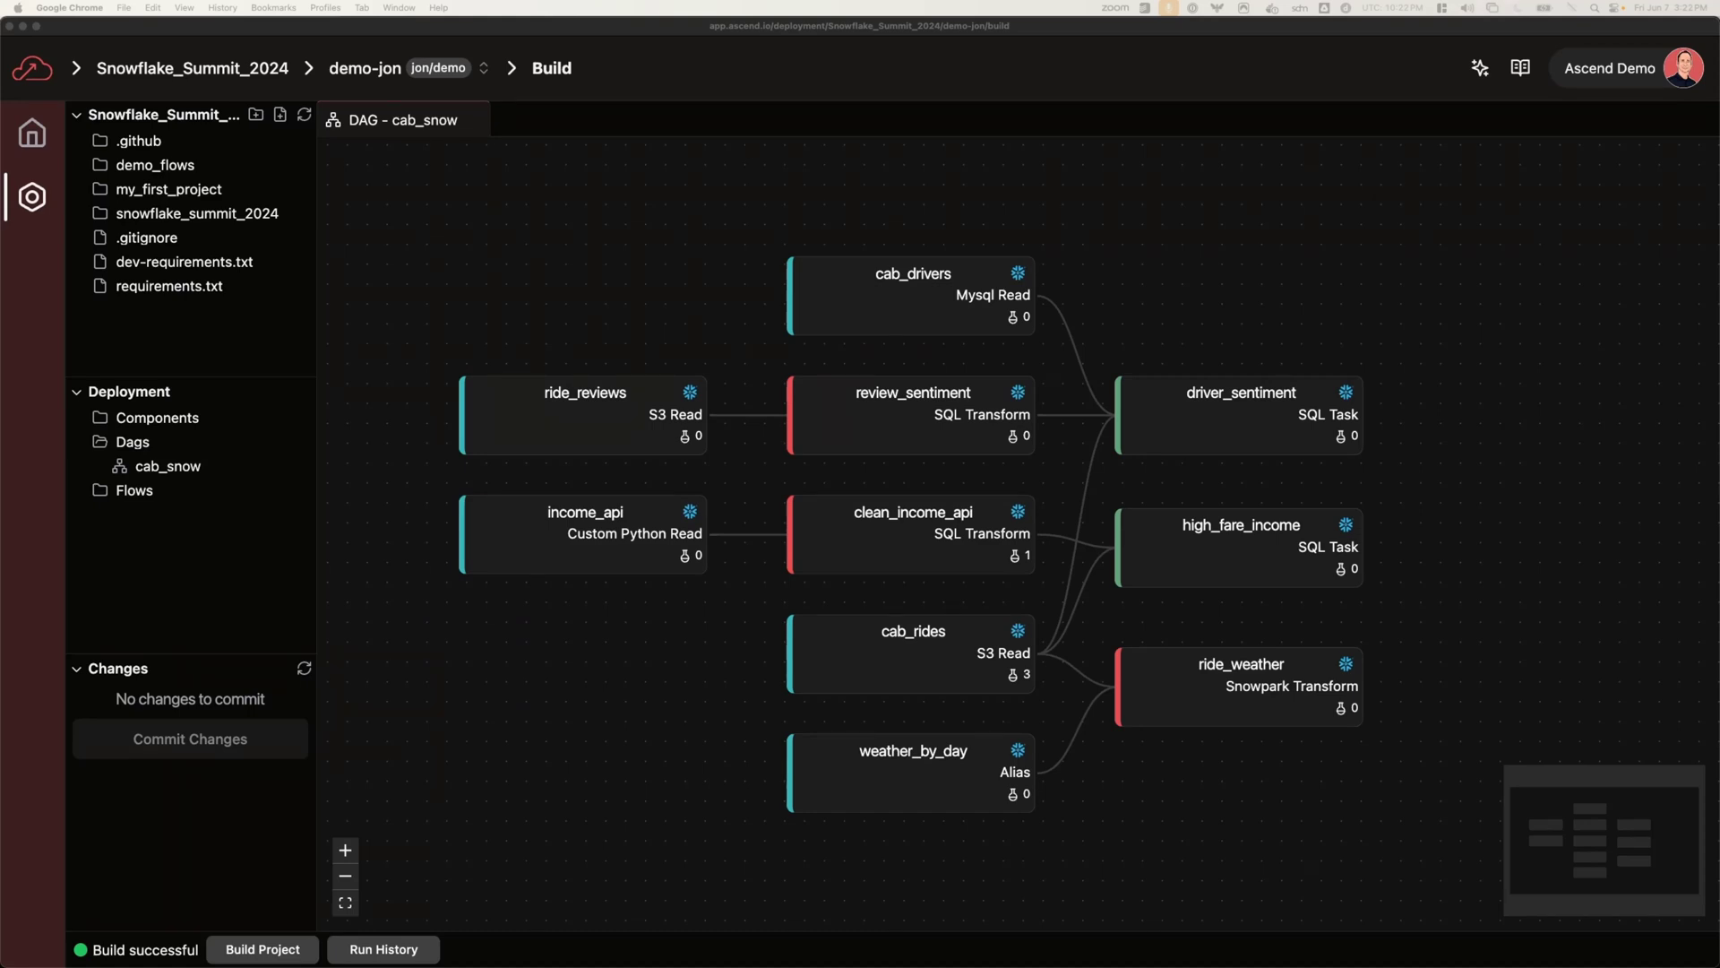
Open review_sentiment.sql.jinja from the cab_snow DAG, revealing its Cortex sentiment query over ride_reviews.
double_click(909, 414)
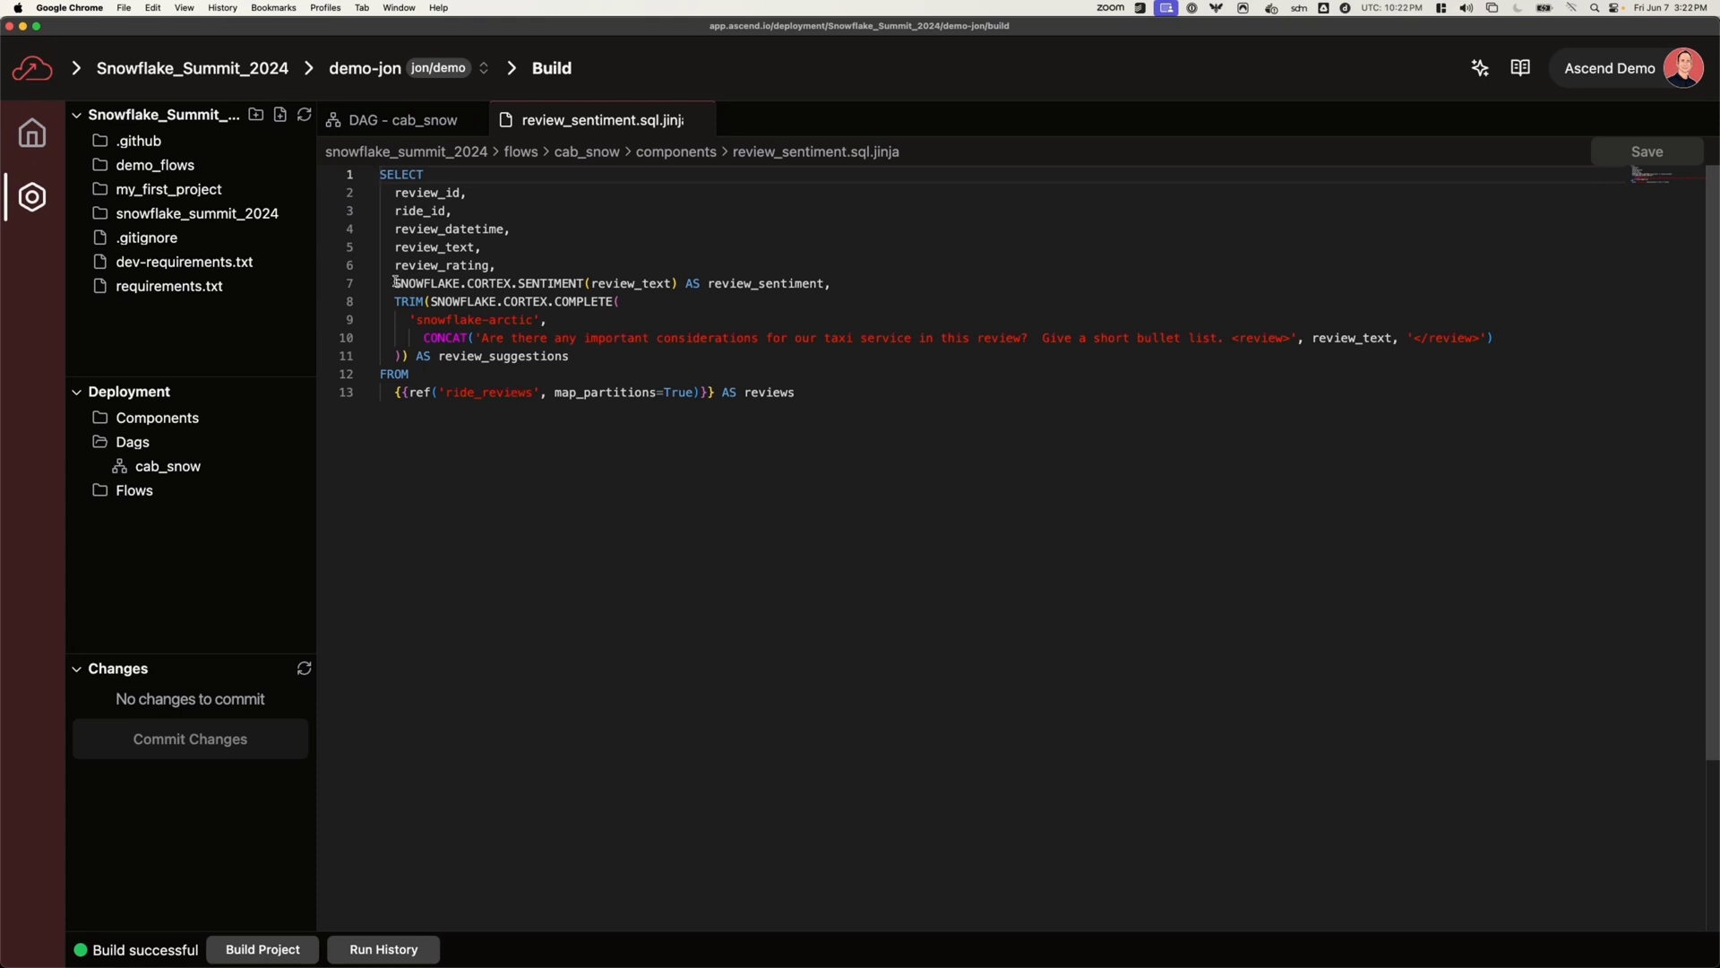